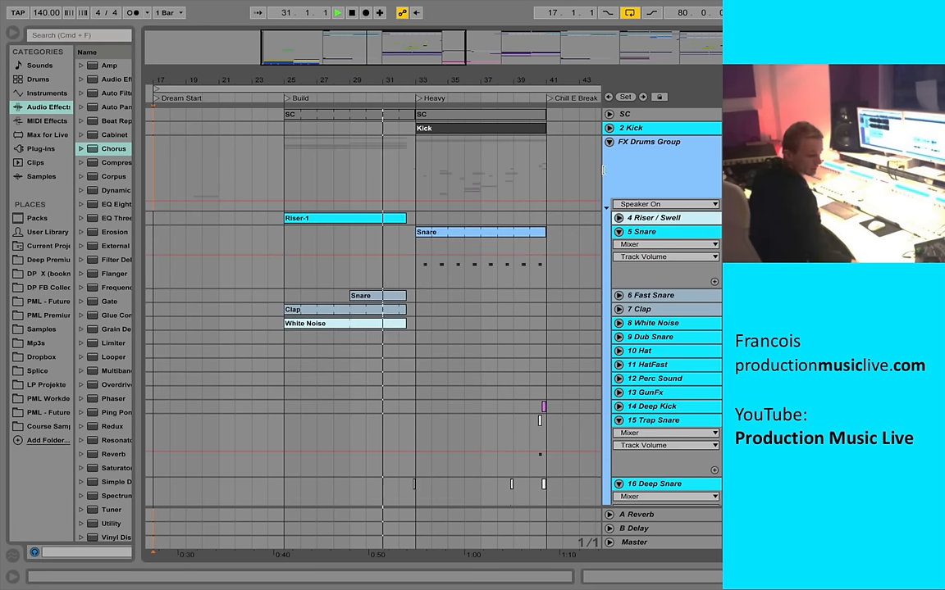
scroll(down, 3)
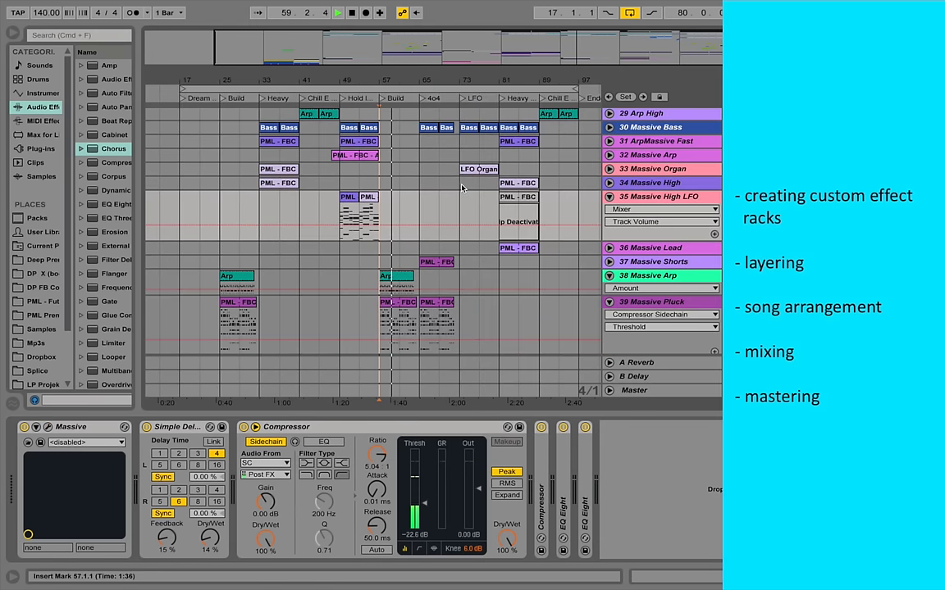
scroll(down, 3)
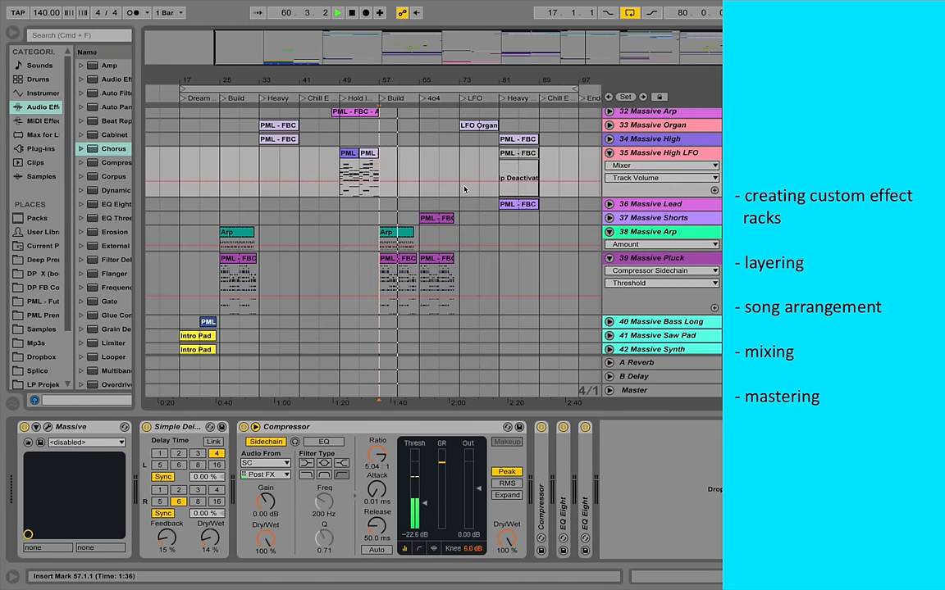